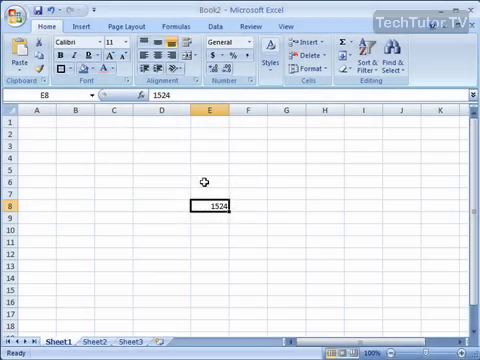
pyautogui.moveTo(200, 172)
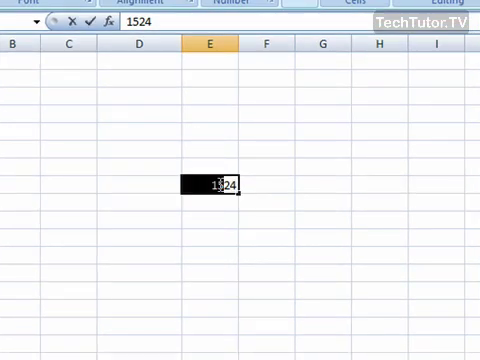
# - Uncheck 'Show Mini Toolbar on selection' in Excel Options and confirm with OK
pyautogui.rightClick(222, 184)
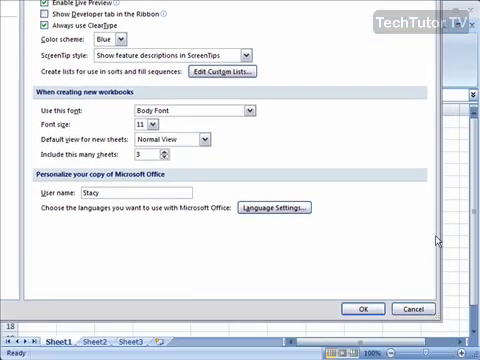
pyautogui.click(364, 308)
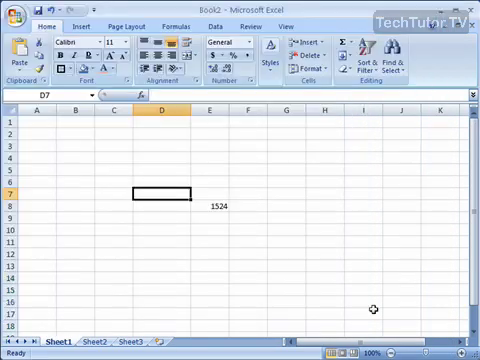